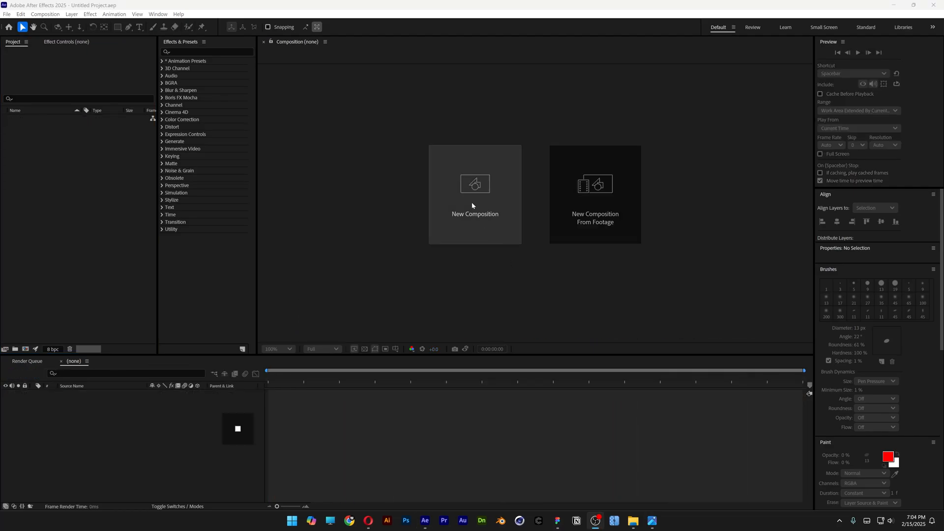
Create composition RGB with the Social Media Landscape HD 1920x1080 30 fps preset, 6 seconds
left_click(475, 193)
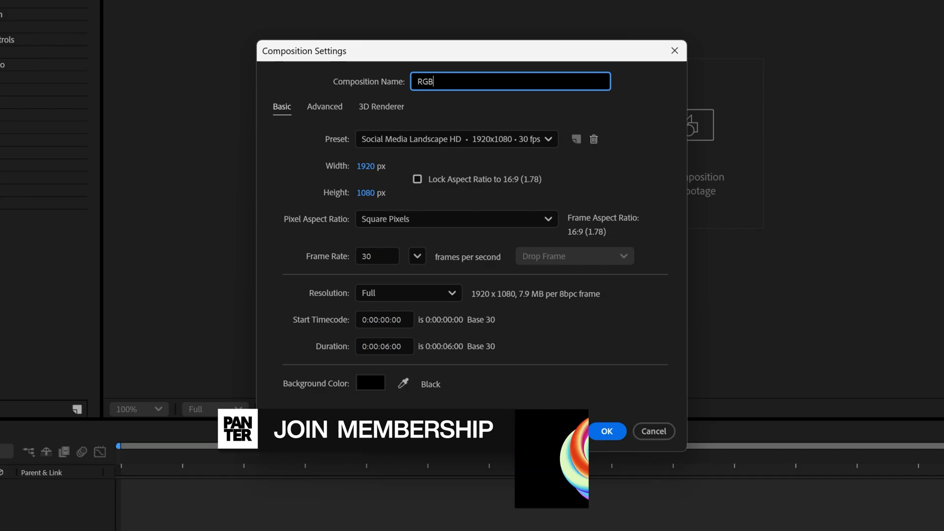
left_click(455, 140)
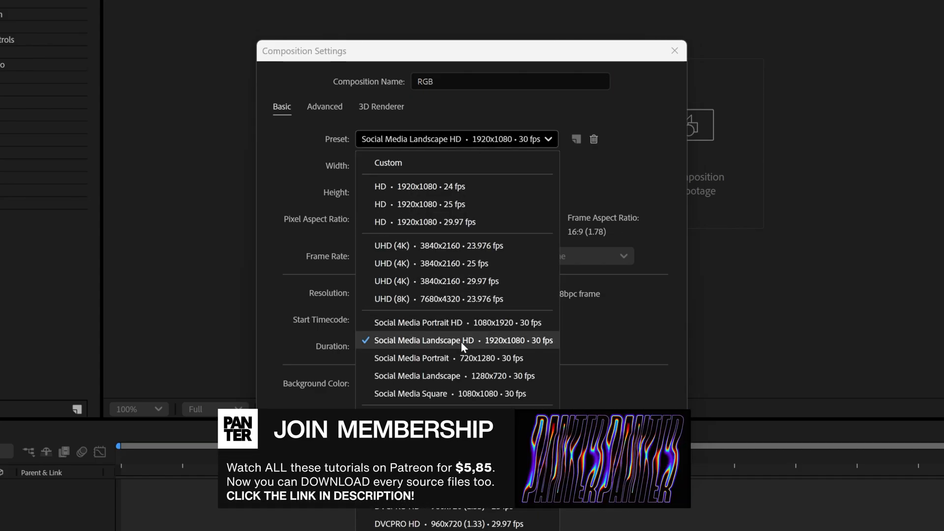
left_click(424, 340)
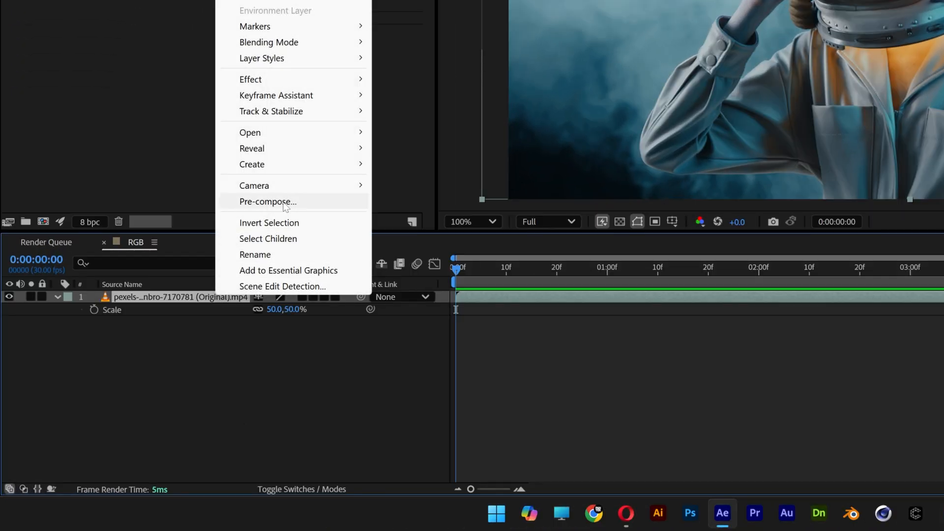
Pre-compose the astronaut layer into 'Footage', moving all attributes into the new composition
left_click(267, 201)
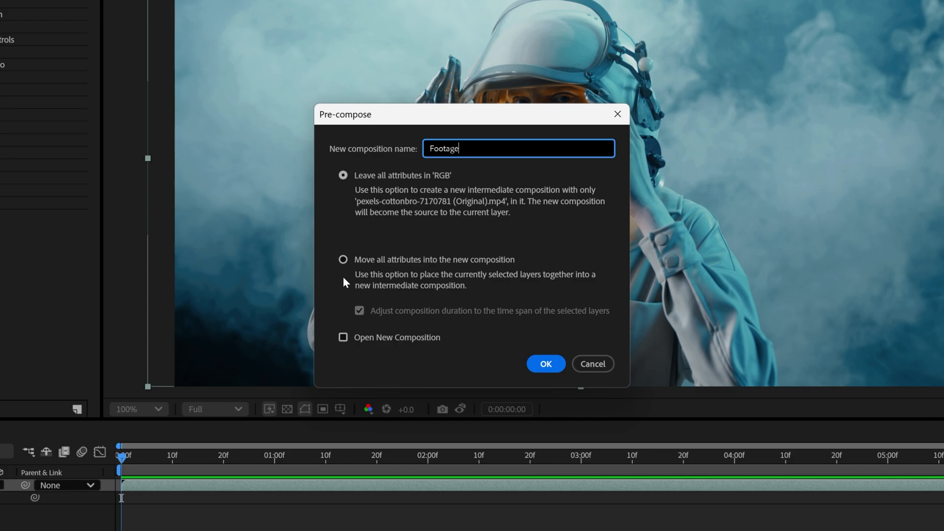
left_click(343, 260)
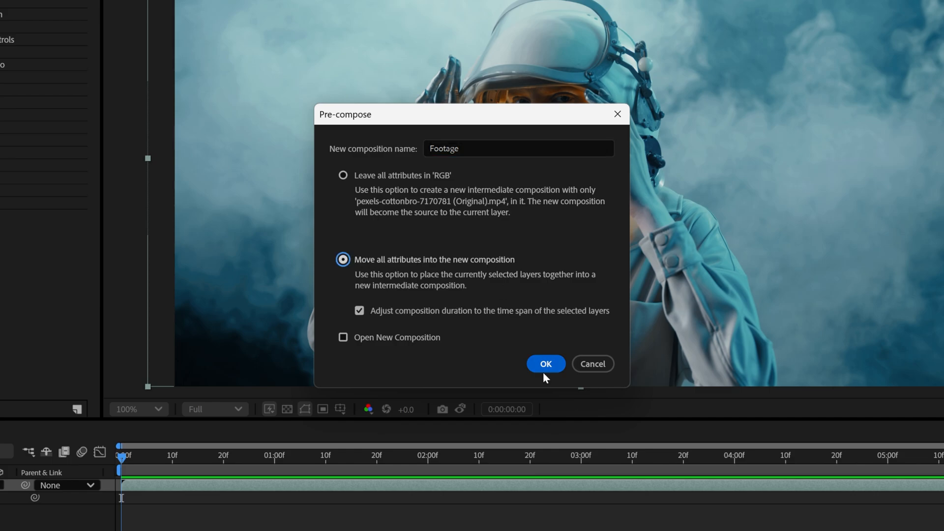
left_click(545, 364)
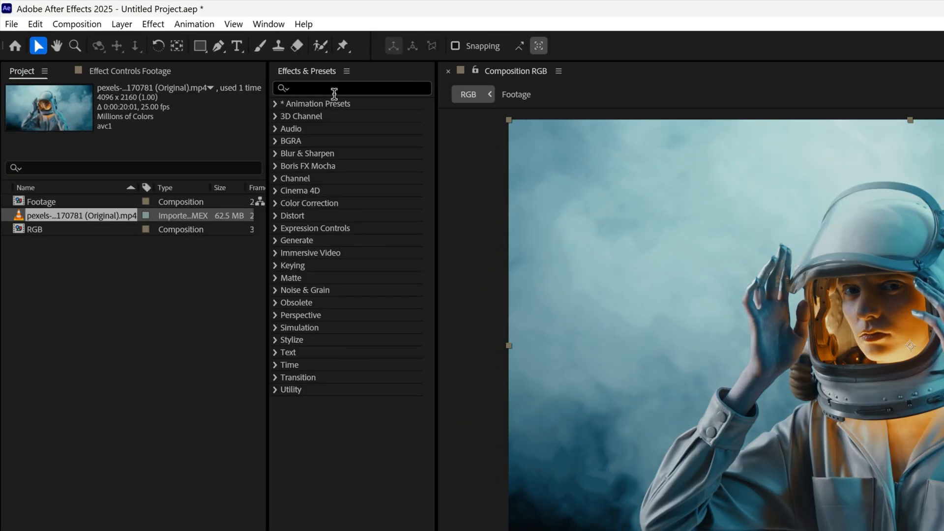
Apply Shift Channels to Footage and set Take Red From to Full Off
type("shift channel")
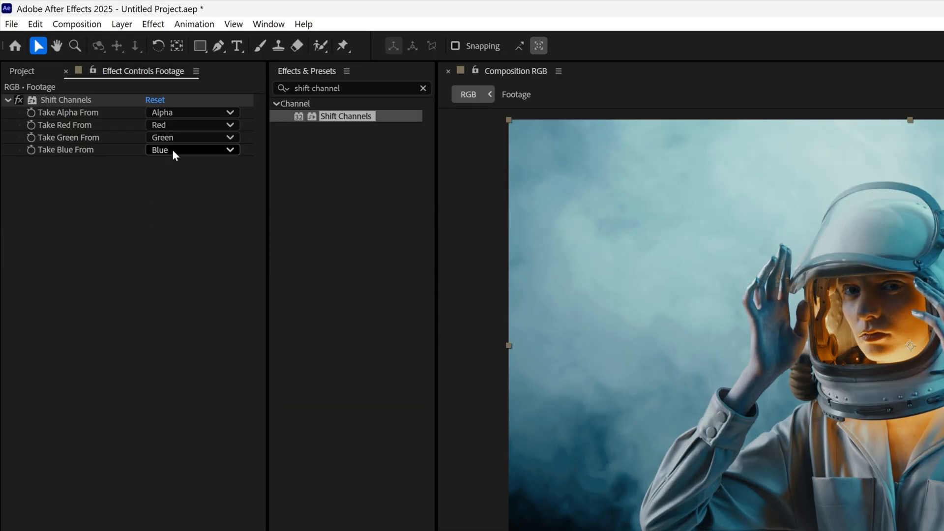
left_click(192, 149)
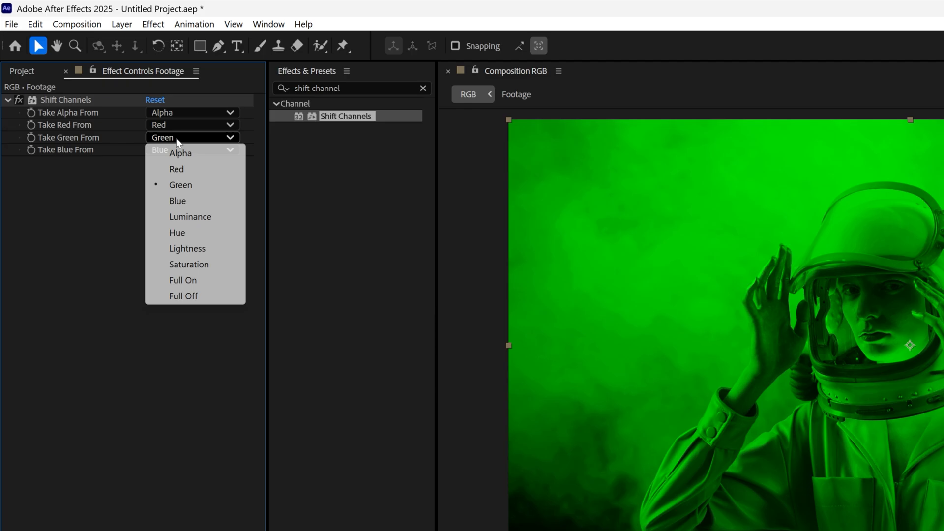
left_click(182, 296)
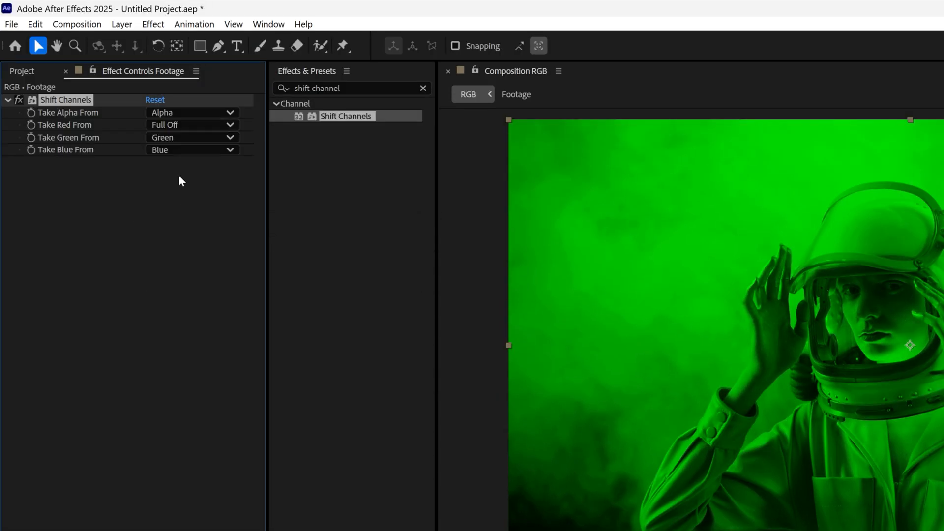
left_click(191, 137)
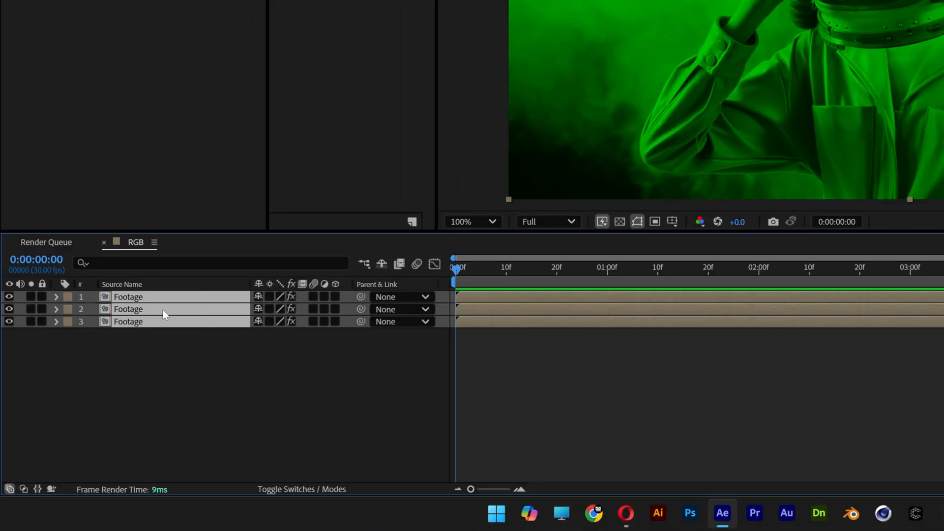
mouse_move(216, 308)
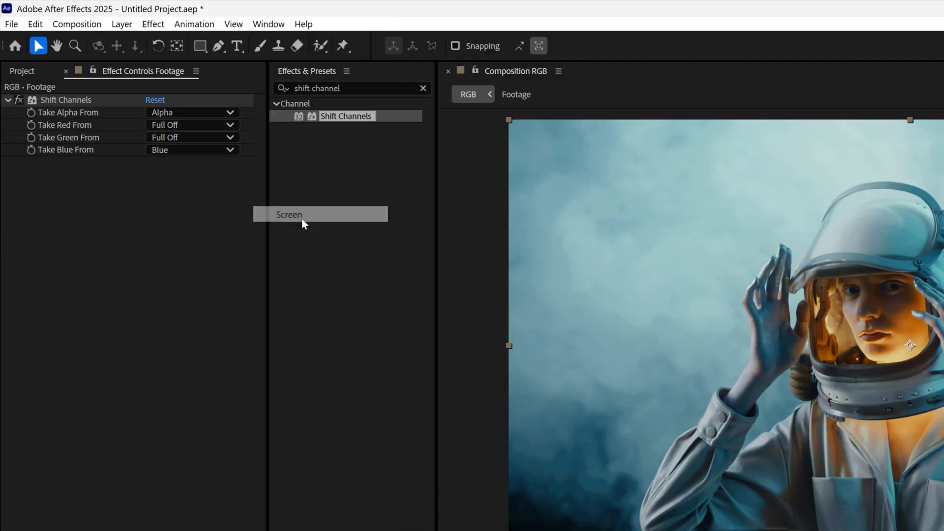
Start renaming a Footage copy from its layer context menu
right_click(128, 309)
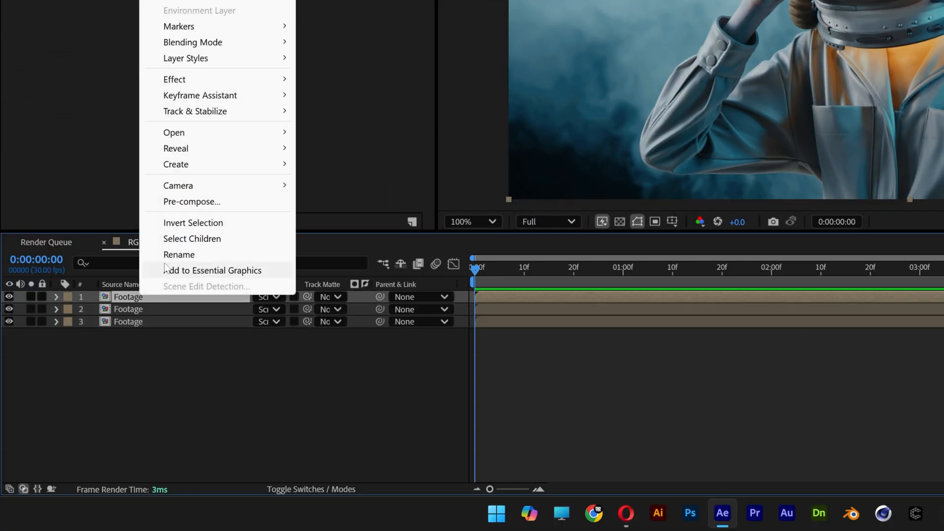
left_click(179, 254)
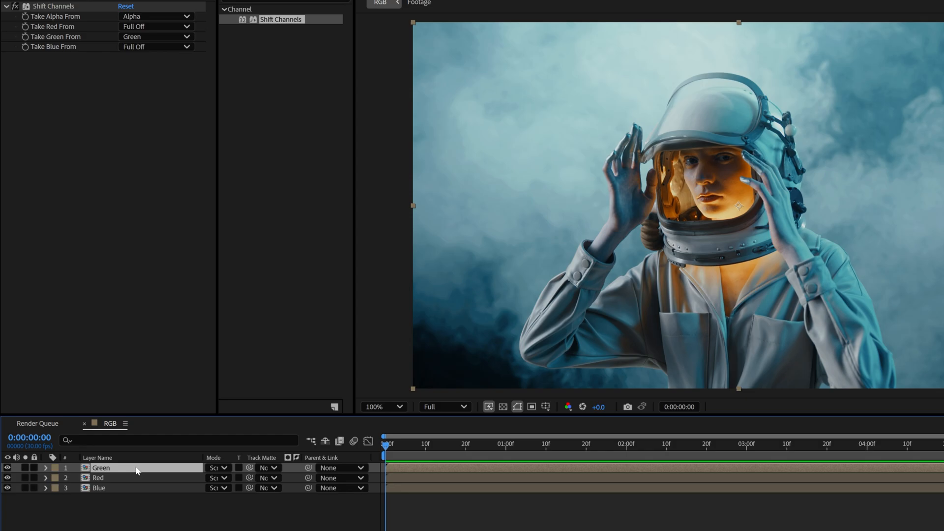
Name the three copies Green, Red and Blue and offset their positions
double_click(100, 468)
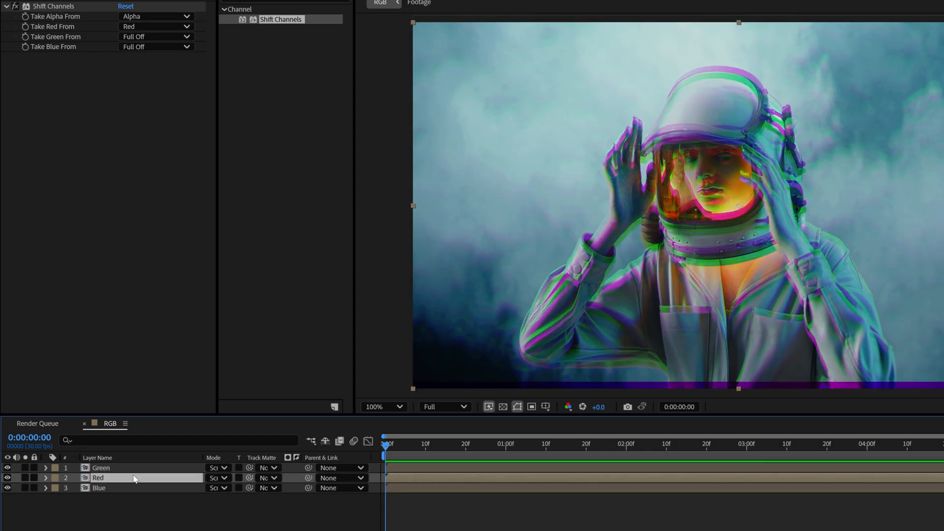
double_click(98, 477)
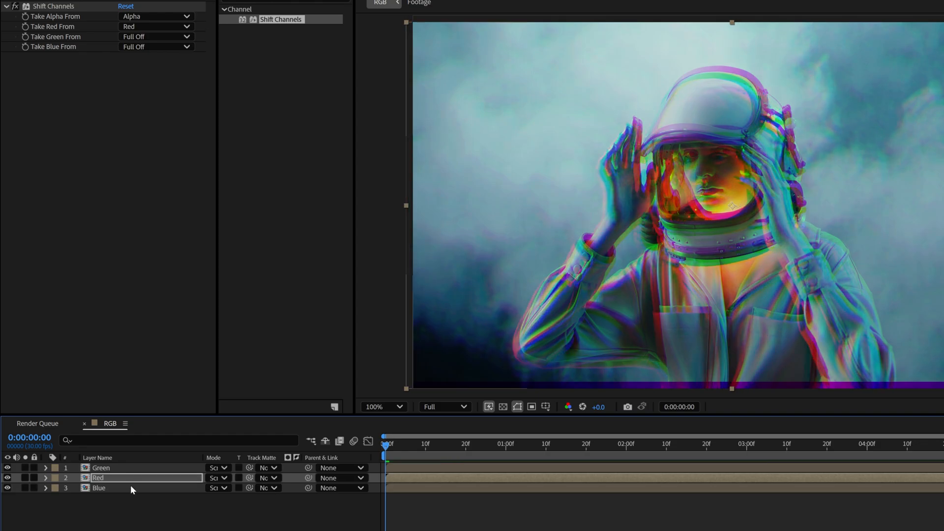
left_click(99, 487)
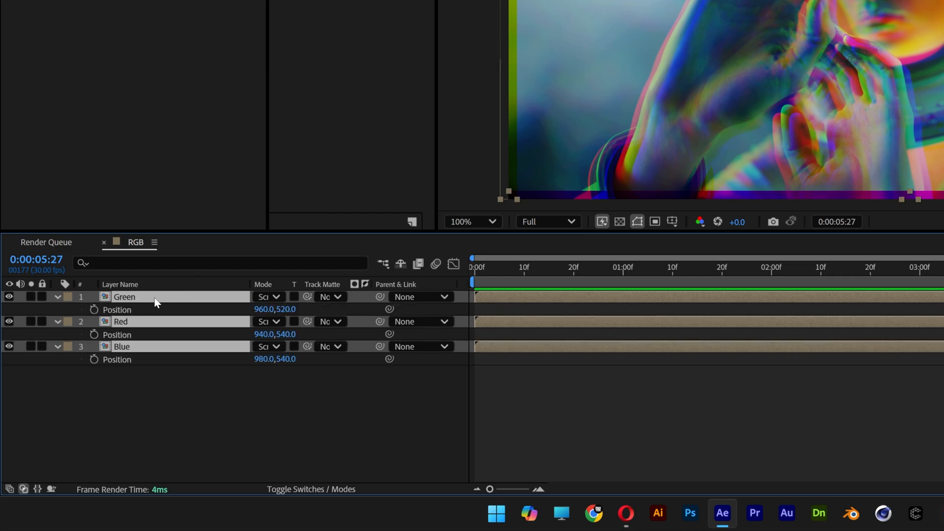
Add a wiggle expression to the Green layer's Position
left_click(94, 309)
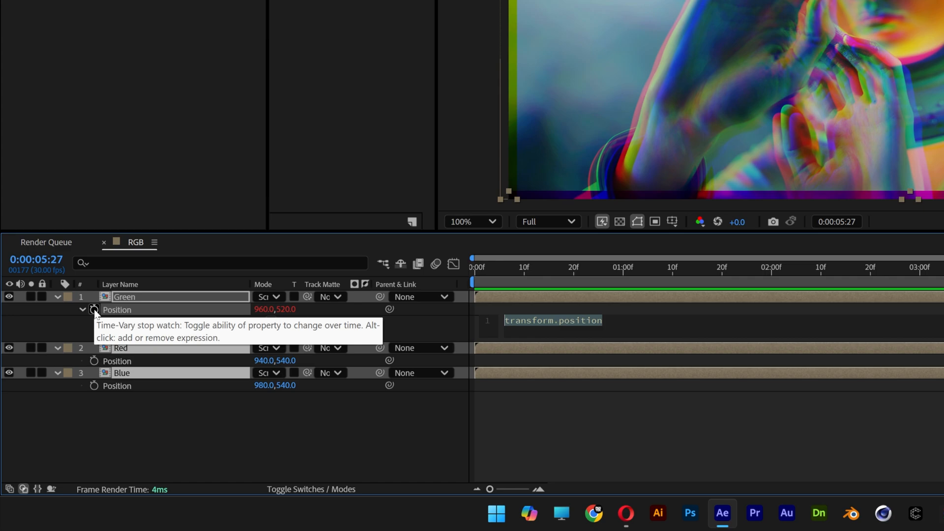
type("wiggl")
type("shift channel")
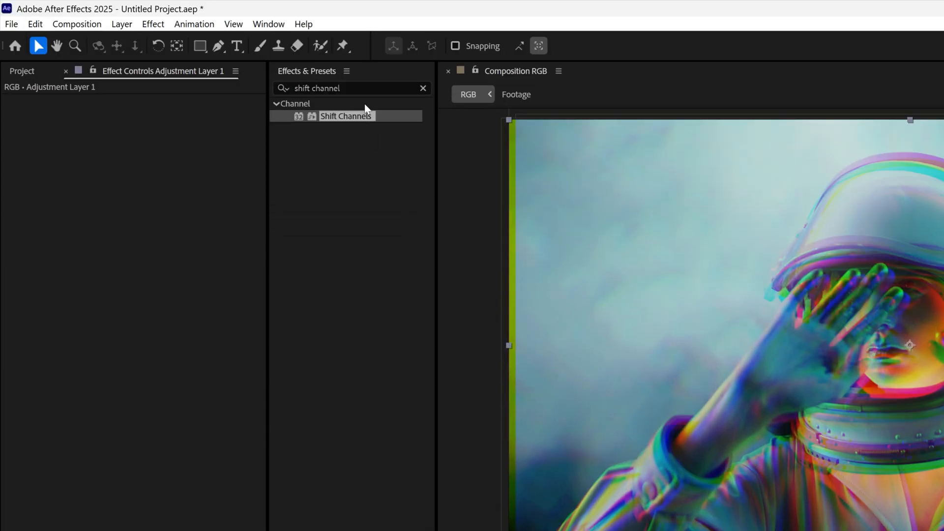
Apply Posterize Time to the adjustment layer with Frame Rate 14
type("posterize ti")
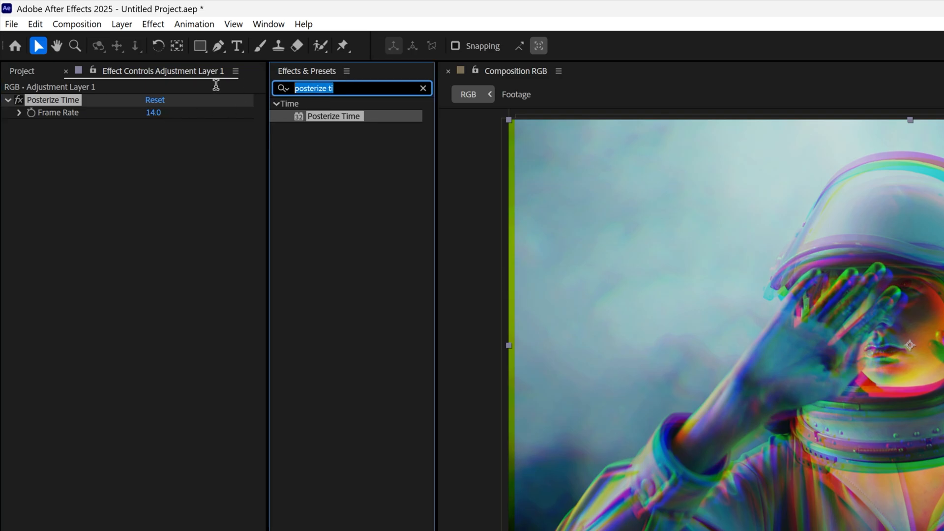
Apply the Noise & Grain Noise effect to the adjustment layer
type("noise")
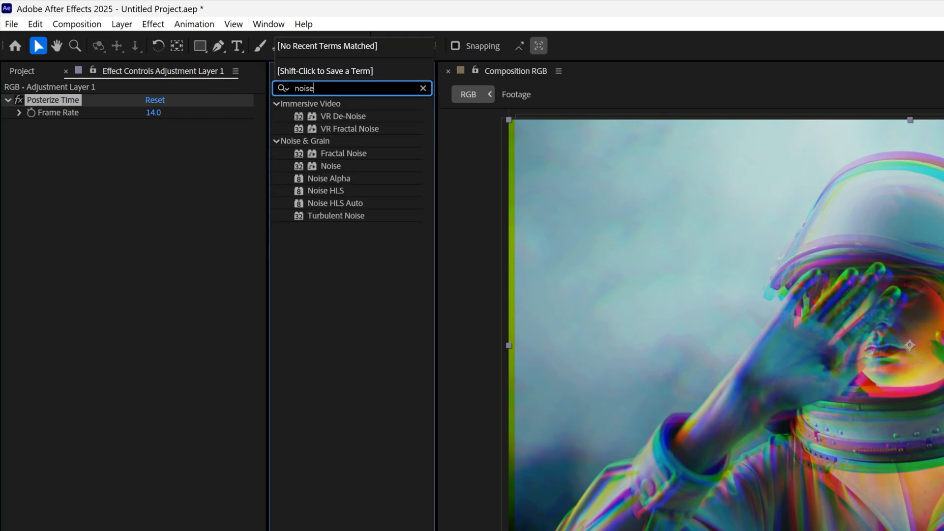
double_click(330, 166)
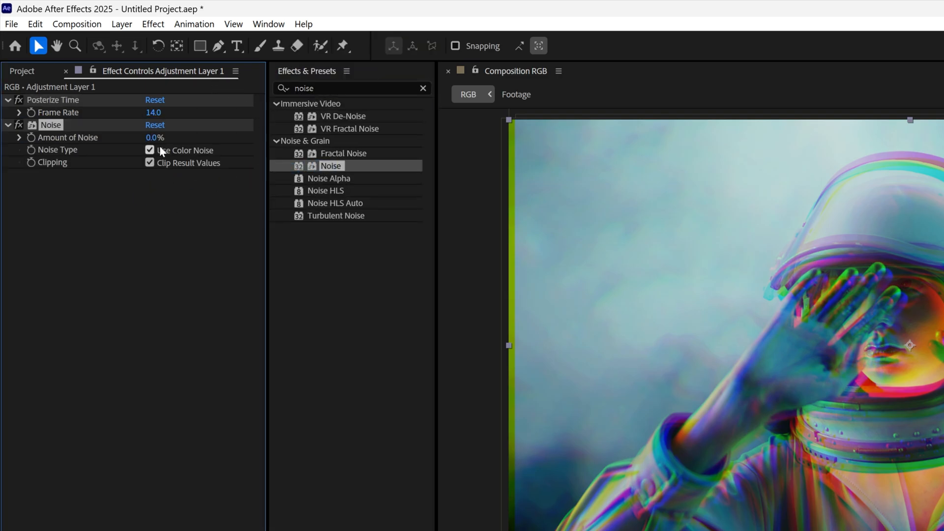